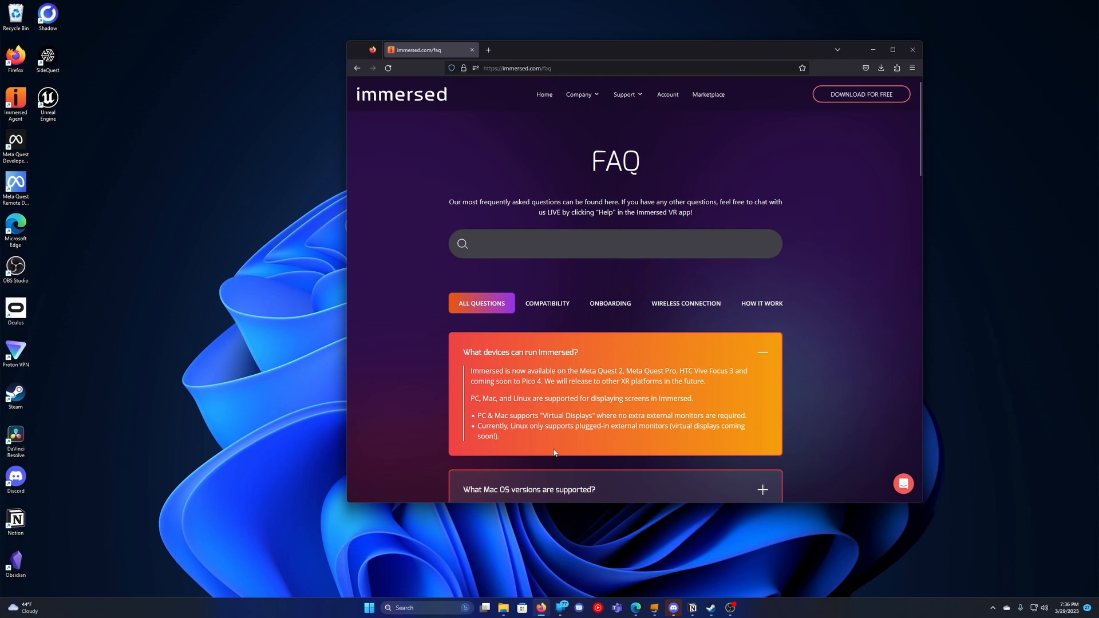
- Browse the Immersed website from the home page to the support FAQ page
left_click(401, 94)
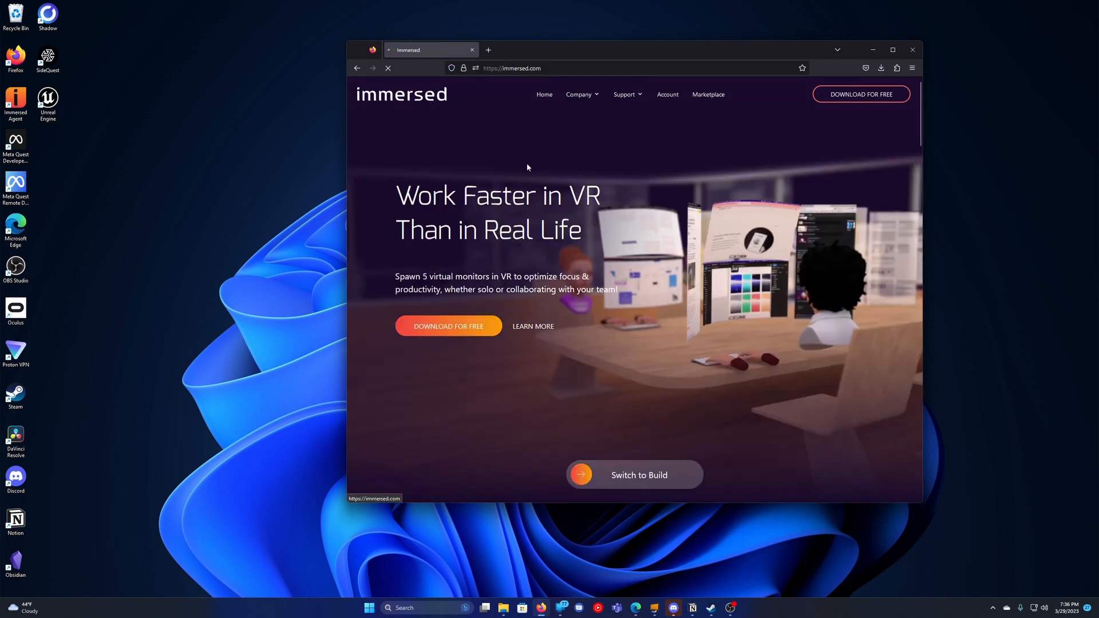
left_click(447, 326)
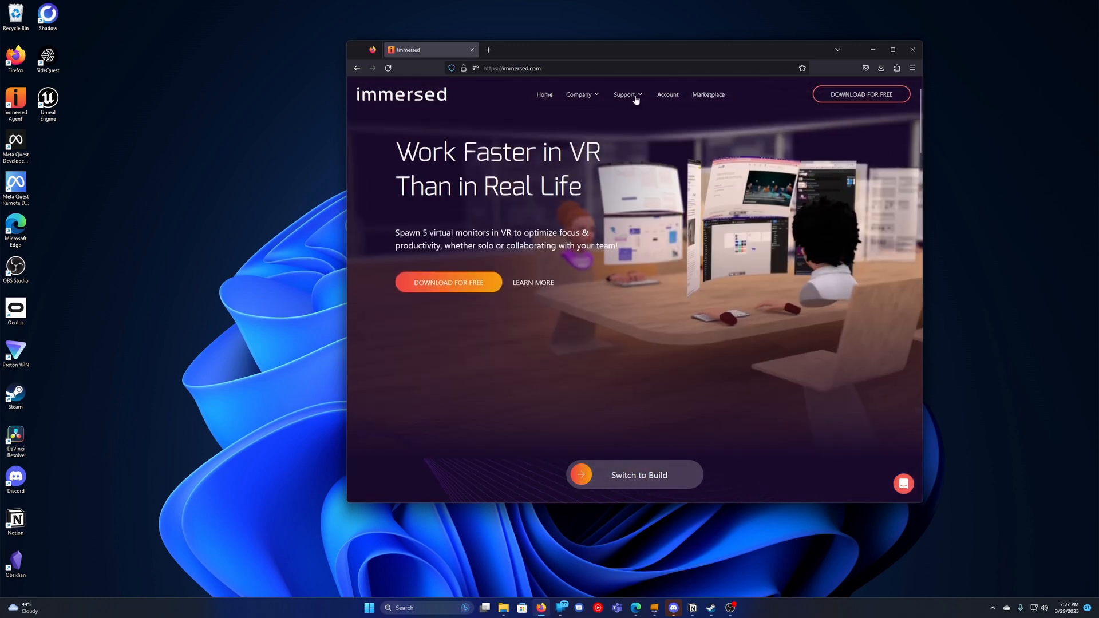
left_click(624, 95)
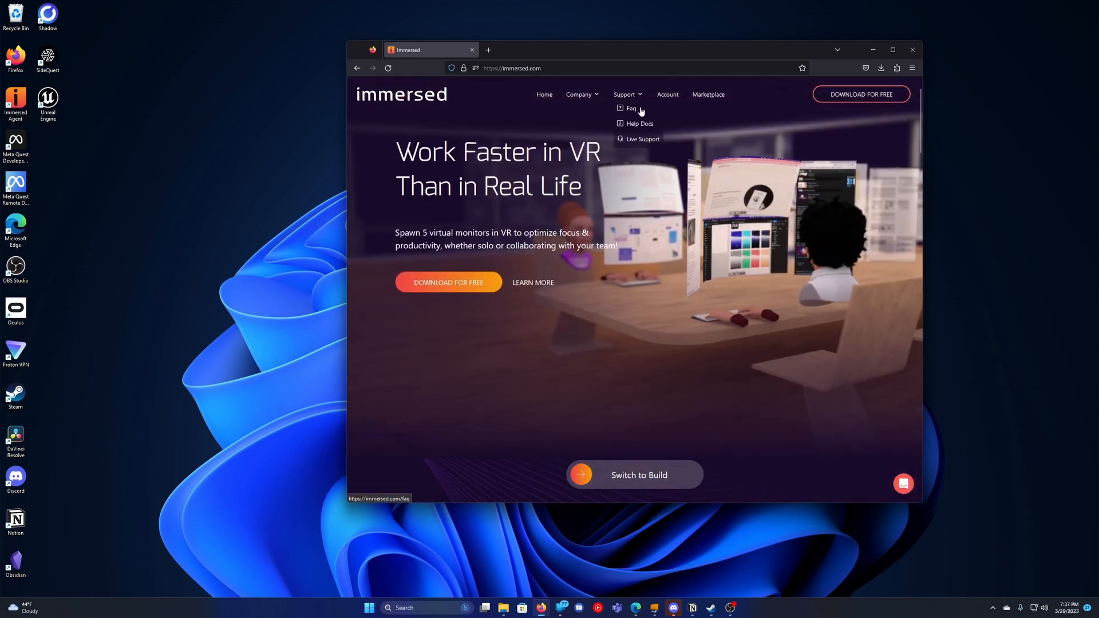
left_click(629, 109)
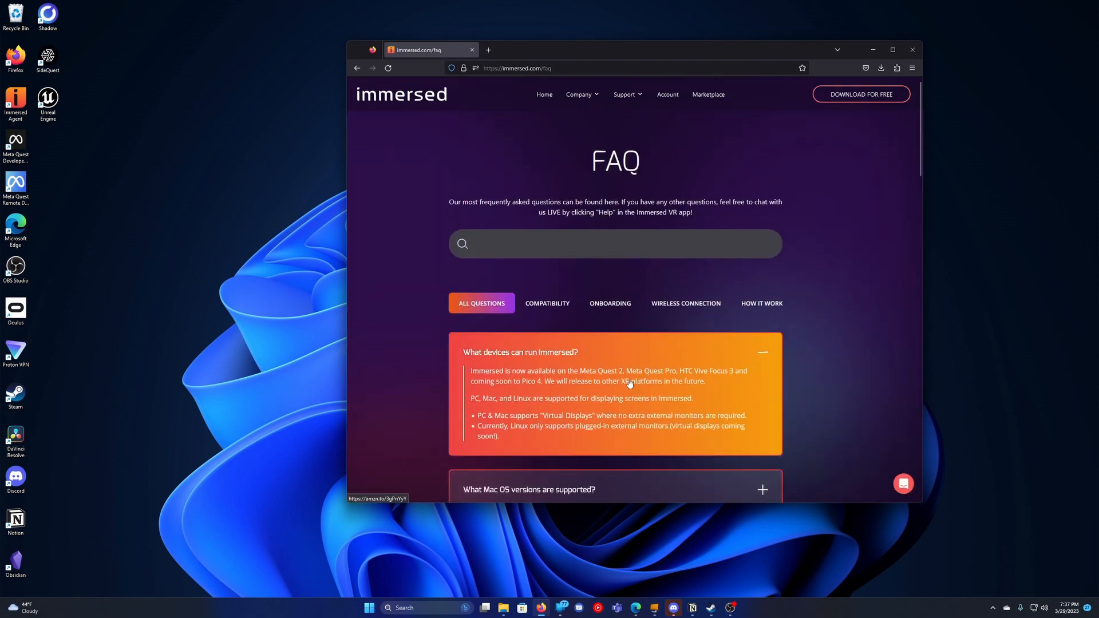
mouse_move(694, 384)
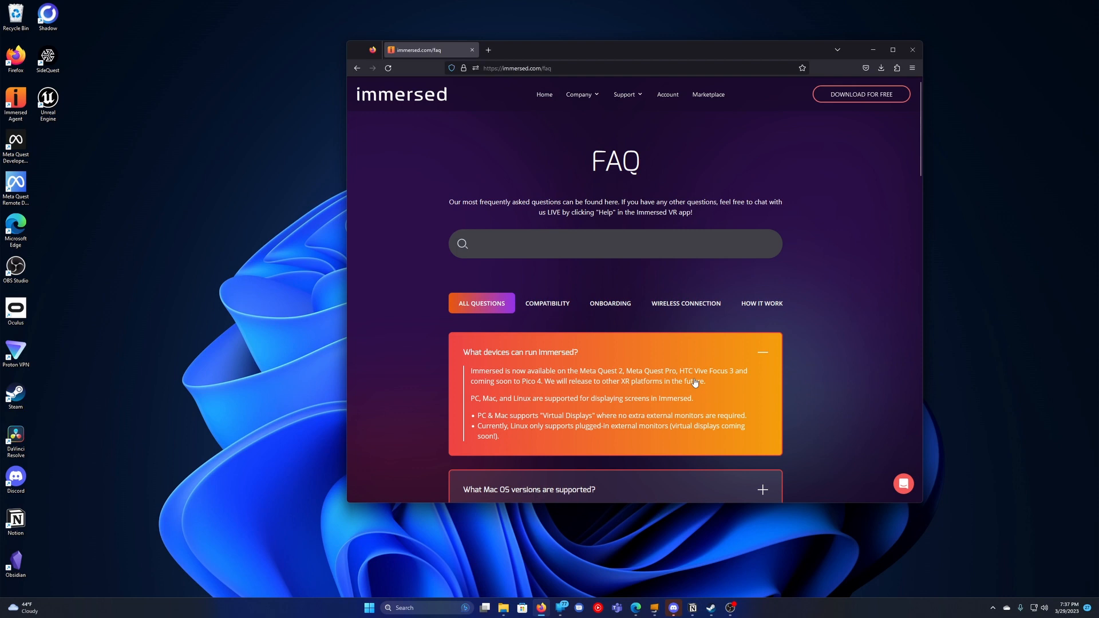
mouse_move(547, 426)
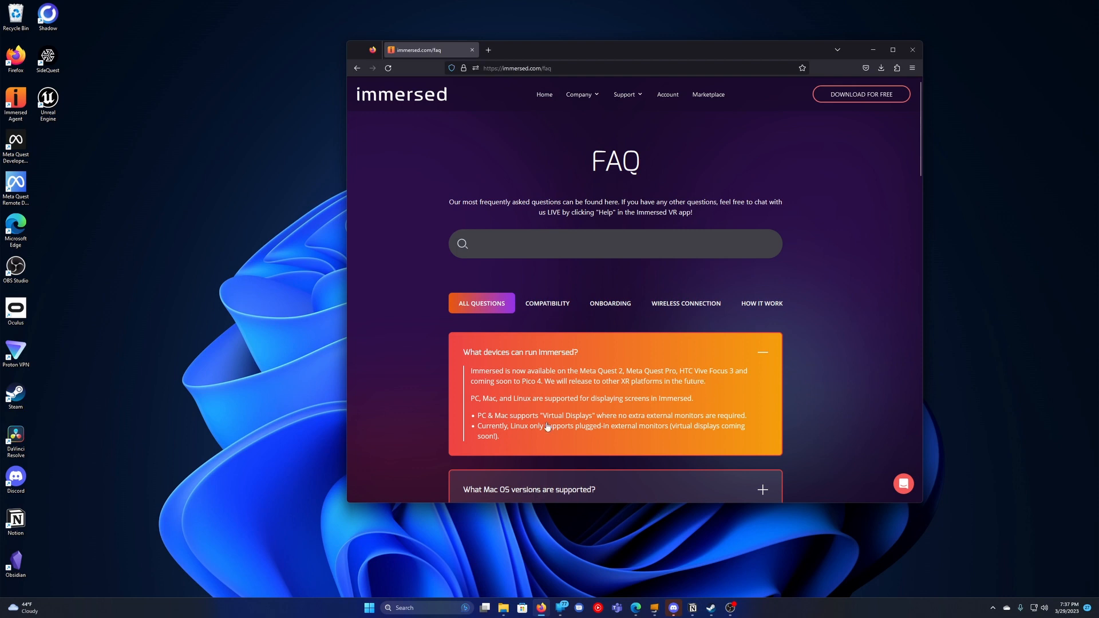
mouse_move(541, 391)
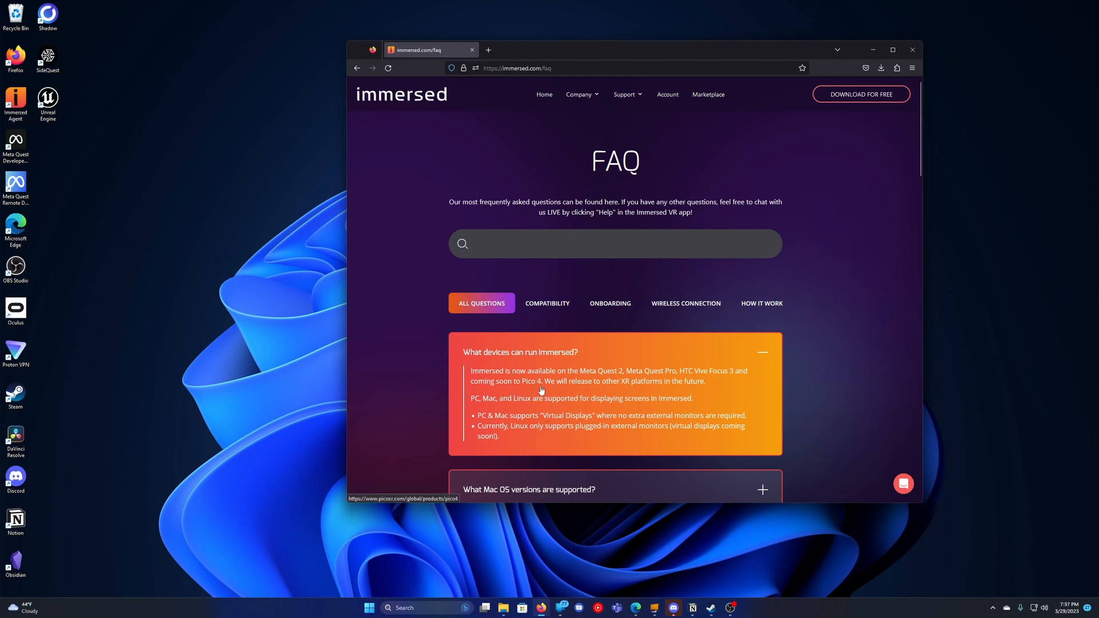
mouse_move(542, 388)
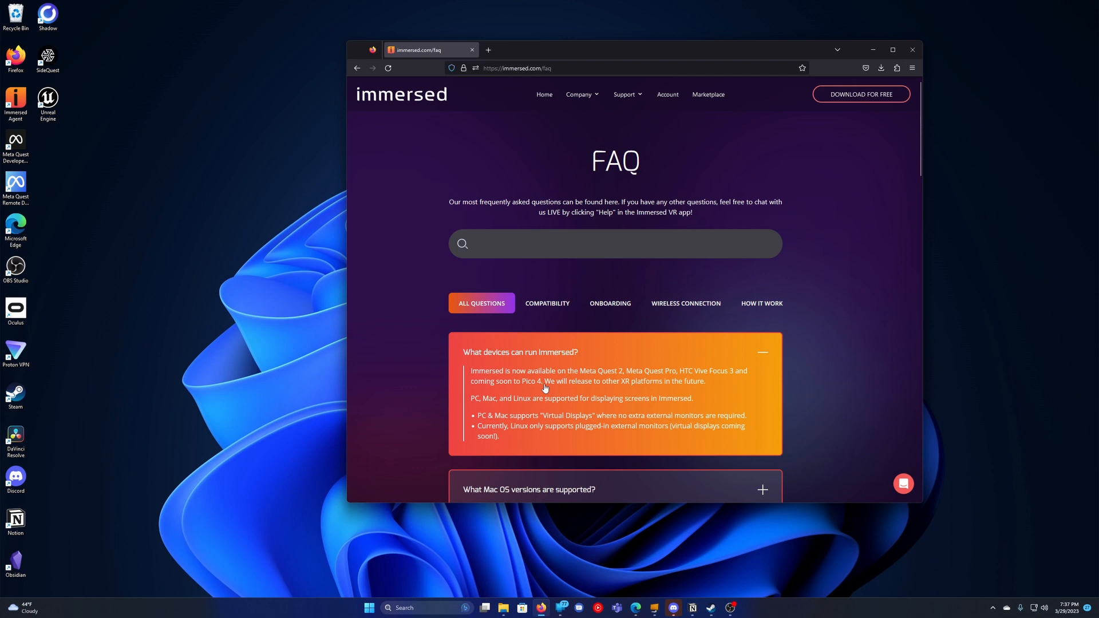
mouse_move(572, 404)
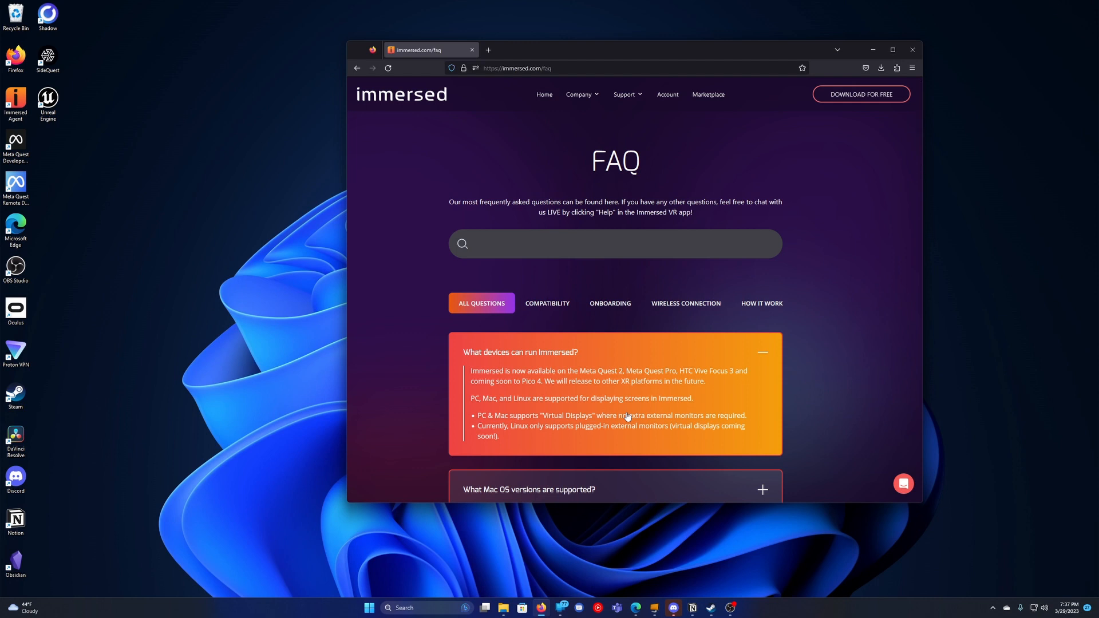
mouse_move(731, 430)
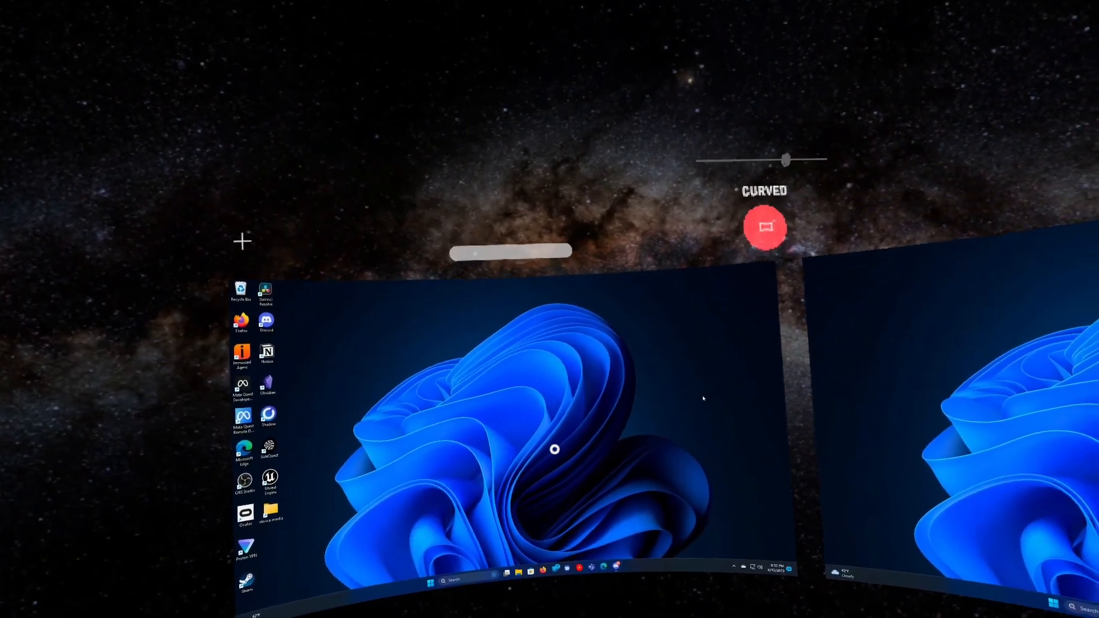
- Turn SnapGrid off in Monitor Controls so the second display can move independently
left_click(769, 543)
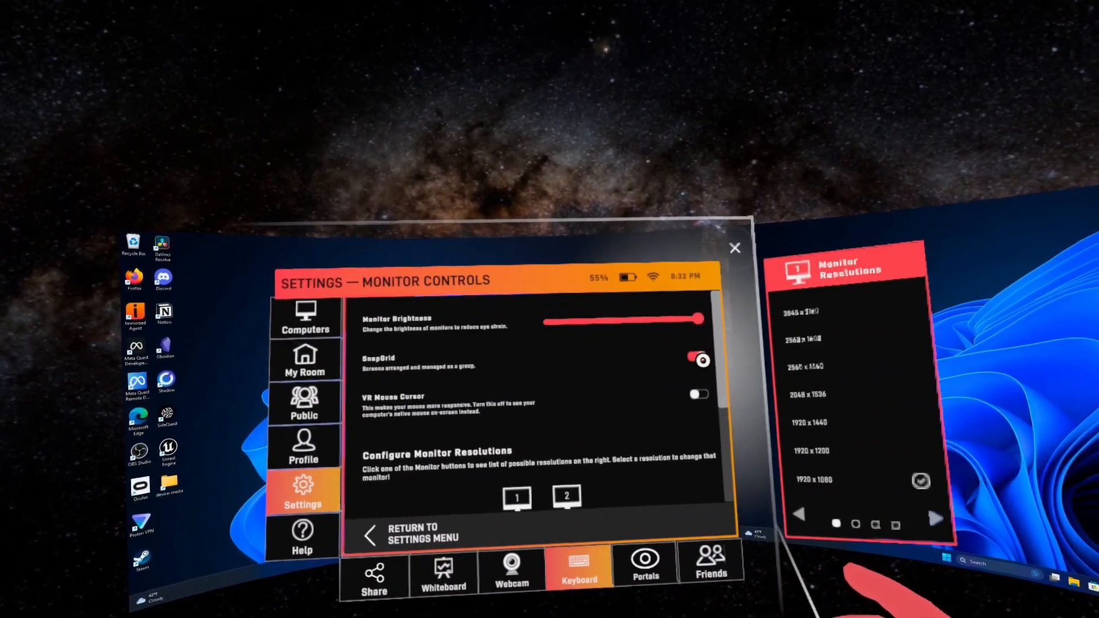
left_click(735, 248)
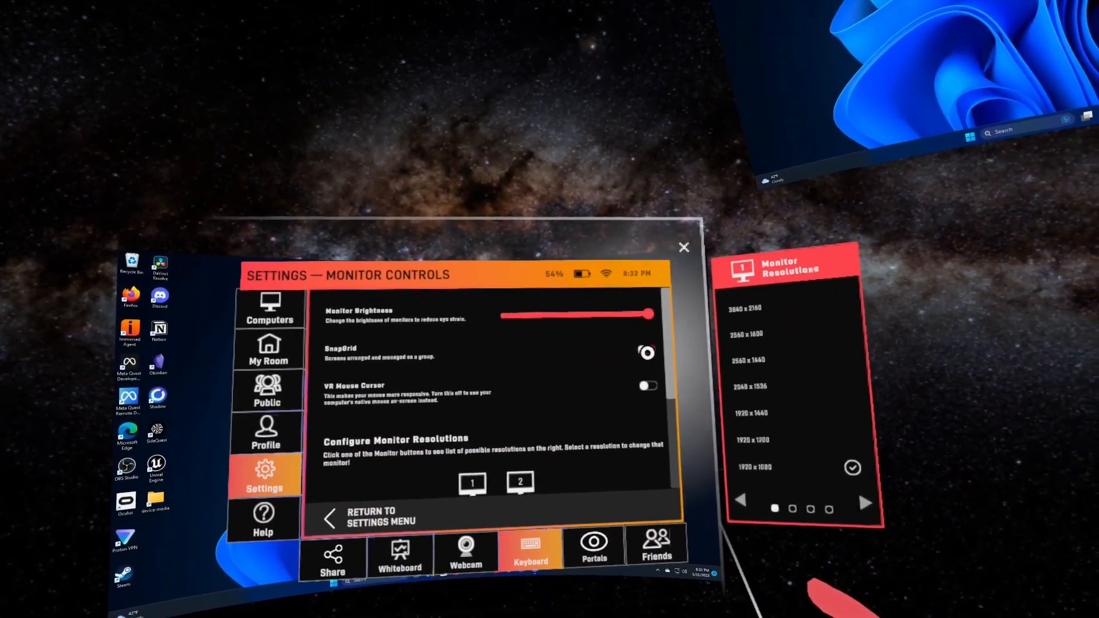
left_click(683, 249)
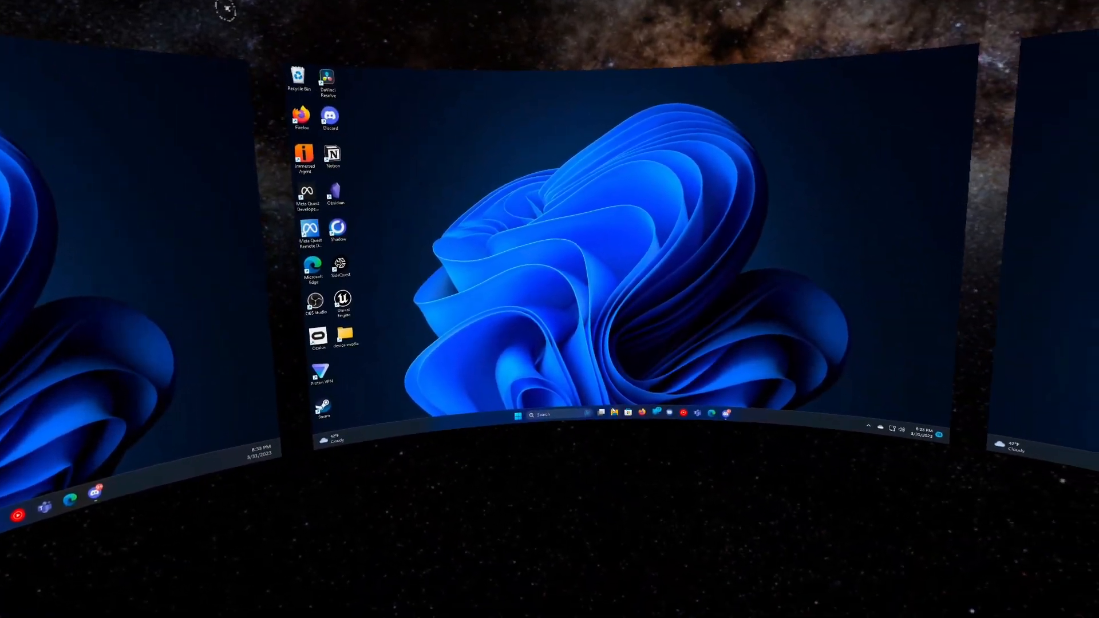
- Select the central virtual display in the three-monitor workspace
left_click(601, 412)
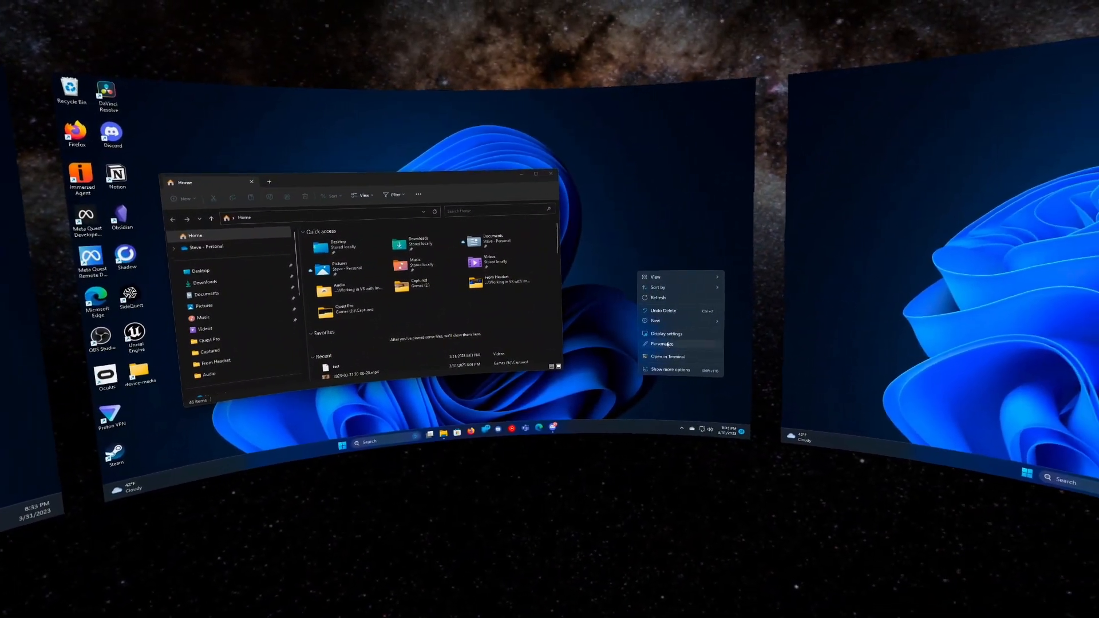
- Show Windows Display settings on the central monitor with the resolution list expanded
left_click(666, 333)
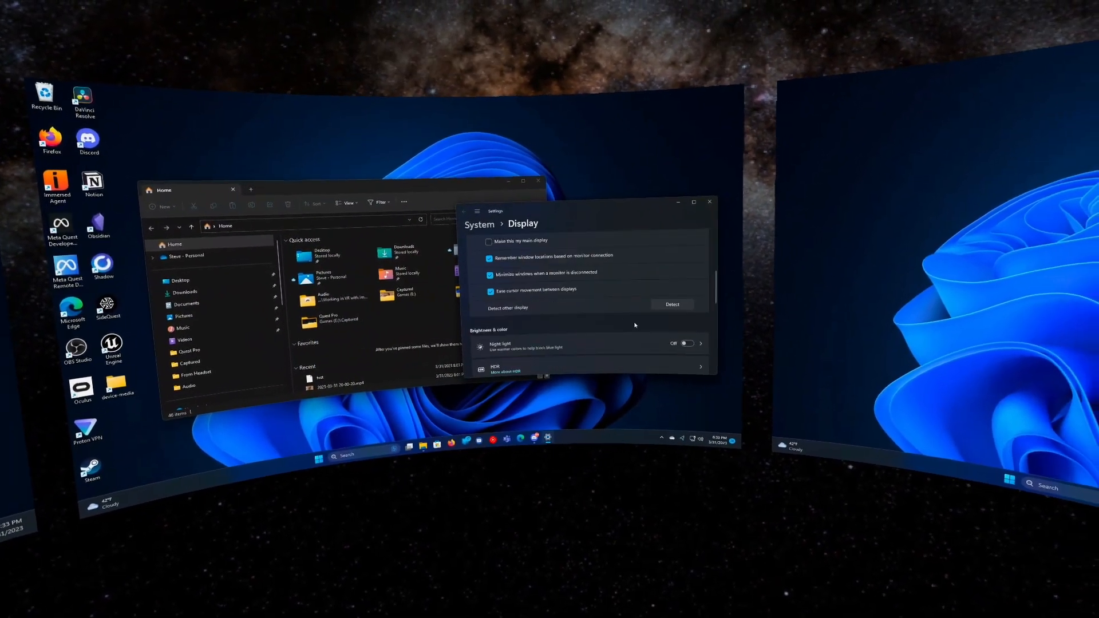
scroll("down", 3)
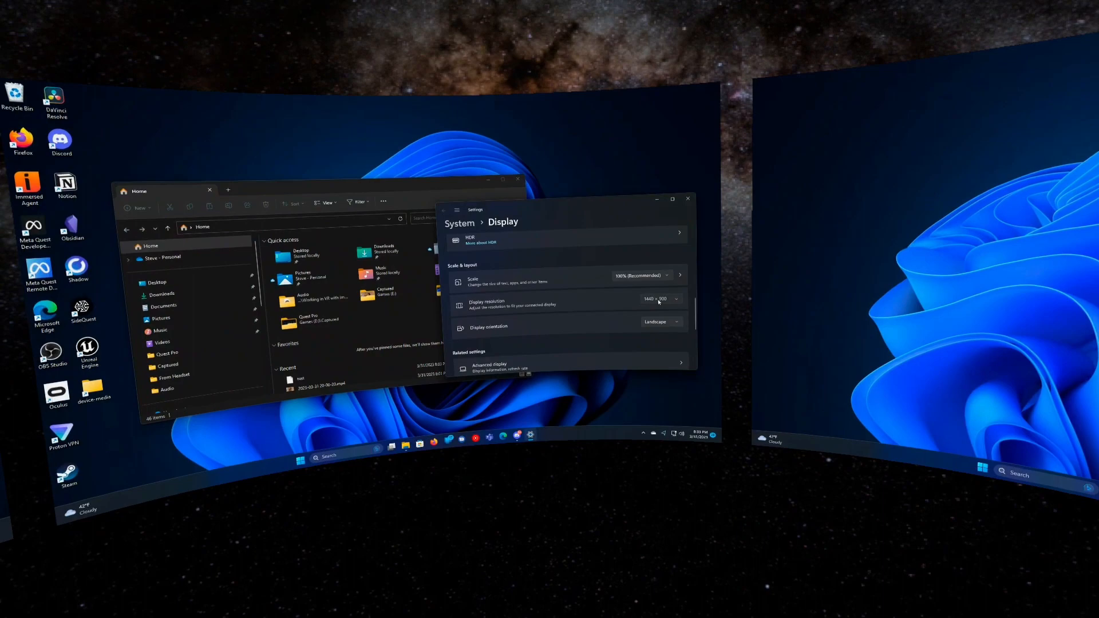
left_click(657, 299)
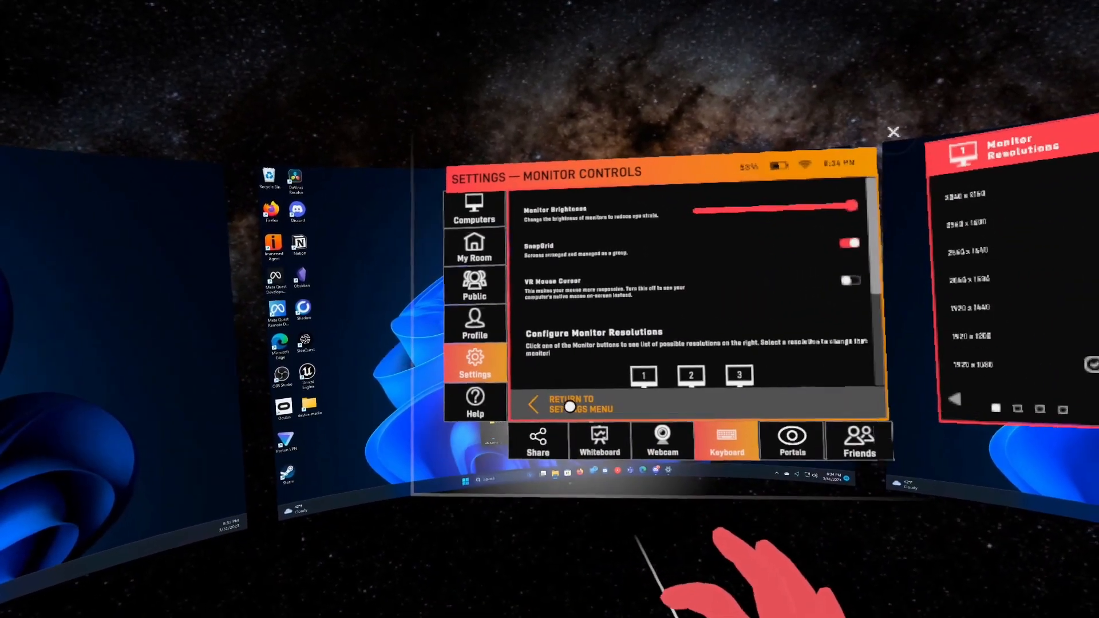
- Change the tracked keyboard render mode in the Keyboard settings
left_click(726, 440)
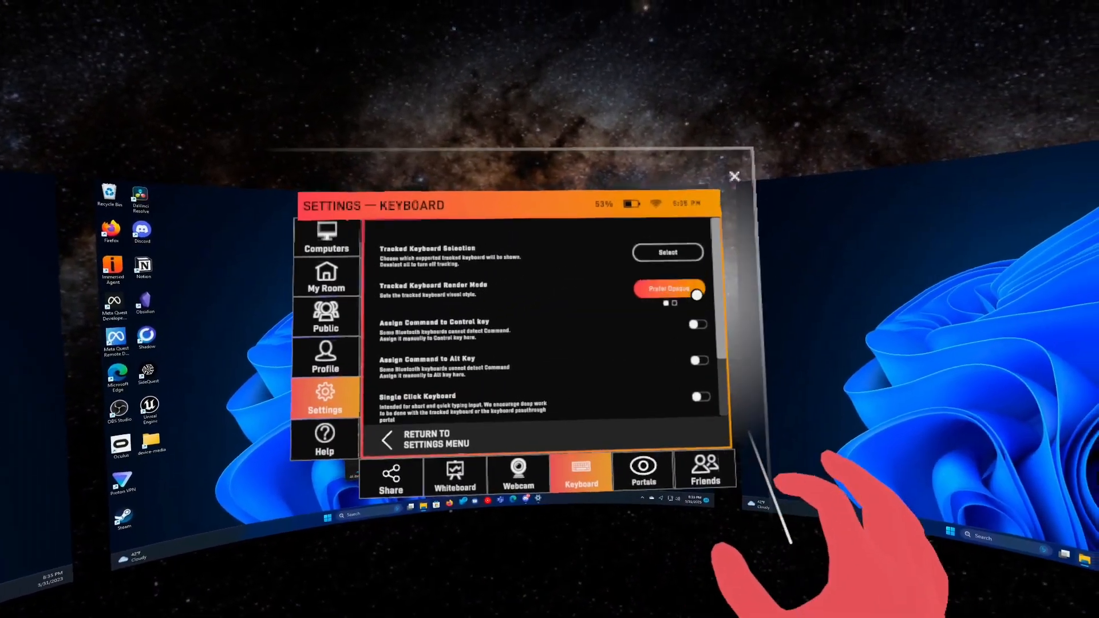
left_click(667, 288)
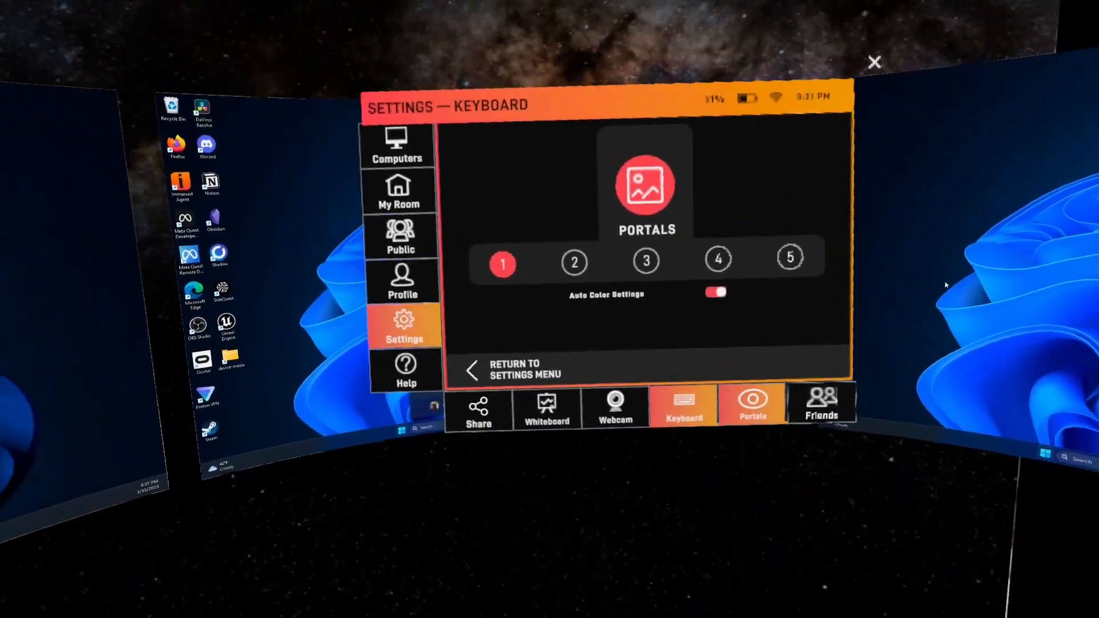
- Activate portal 1 with Auto Color Settings left on
left_click(399, 192)
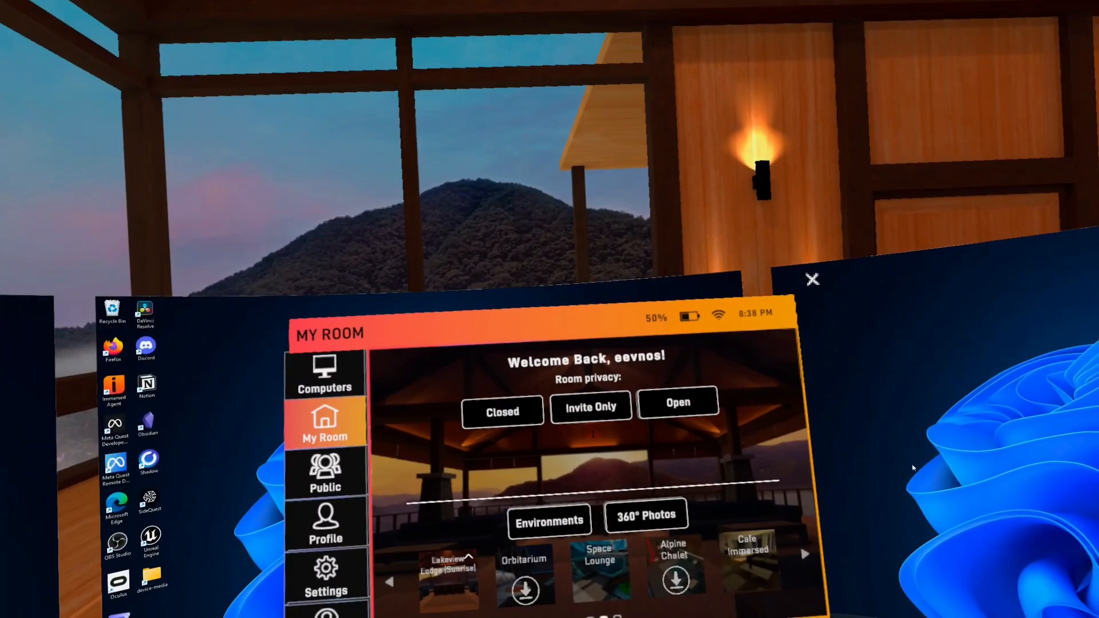
- Set the room privacy to Invite Only, then to Open
left_click(590, 406)
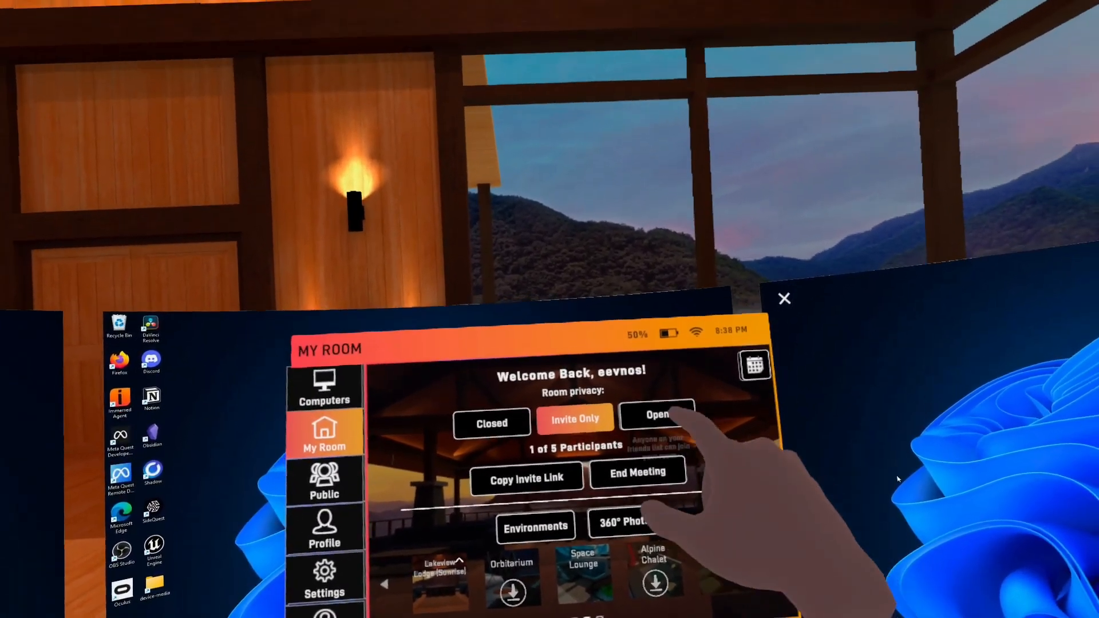
left_click(657, 413)
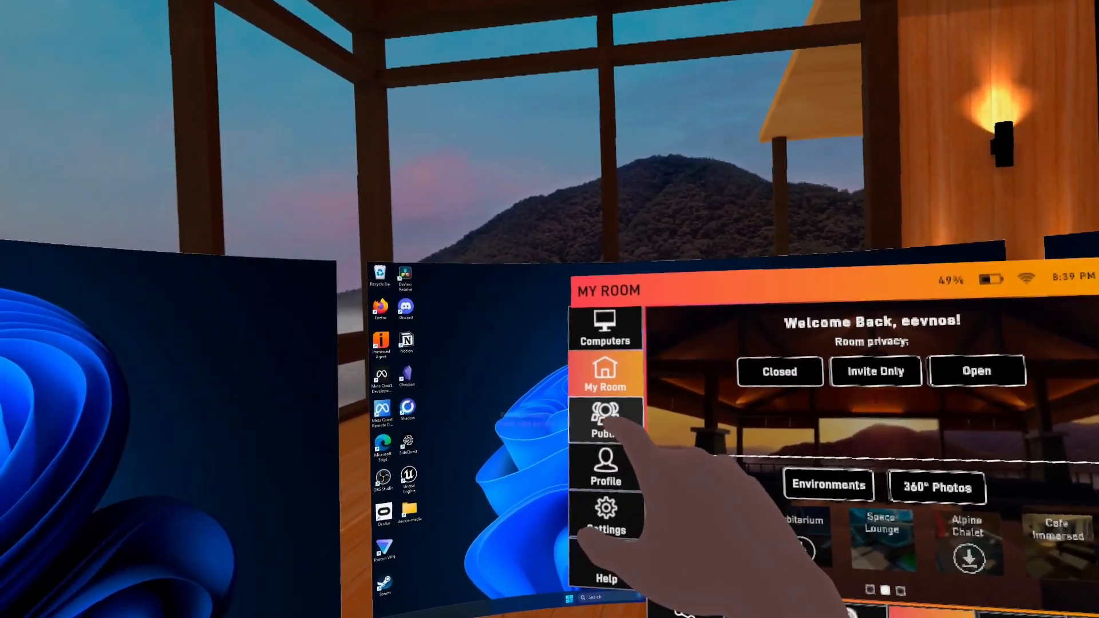
- Show the Public rooms list from the left sidebar
left_click(604, 420)
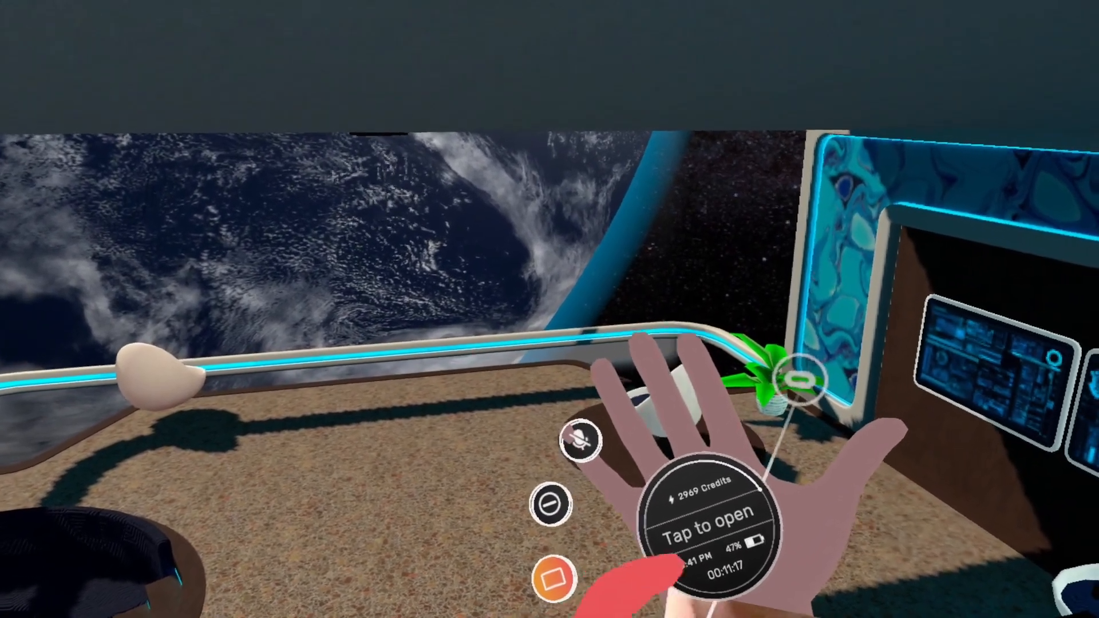
- Bring up the main menu on the Public rooms page from the wrist watch
left_click(707, 511)
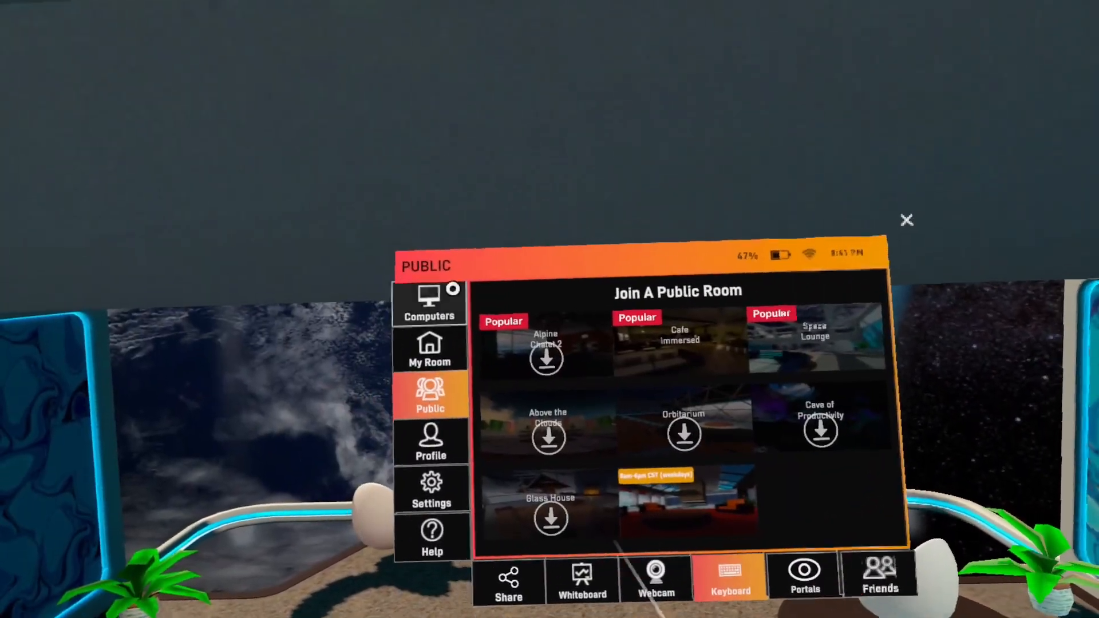